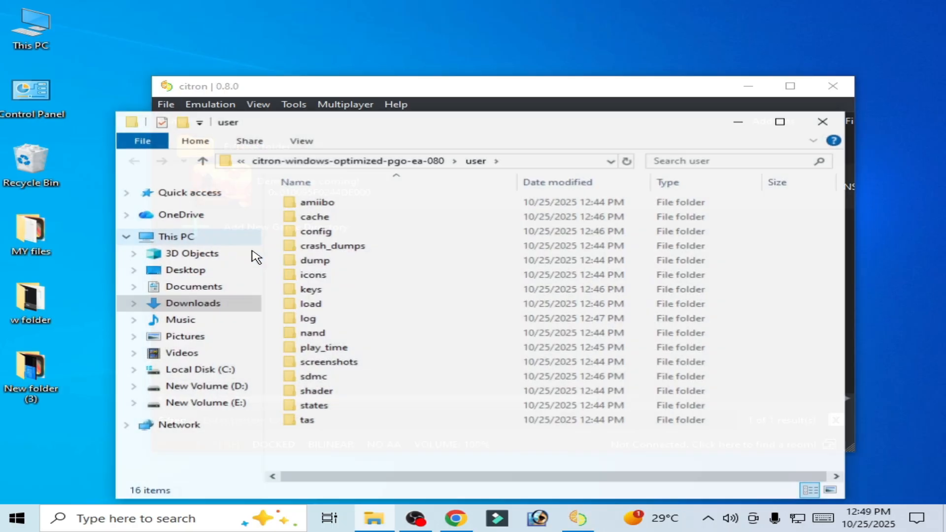
- Close the Explorer window on citron's user folder, returning to the Demons are coming! list
right_click(316, 390)
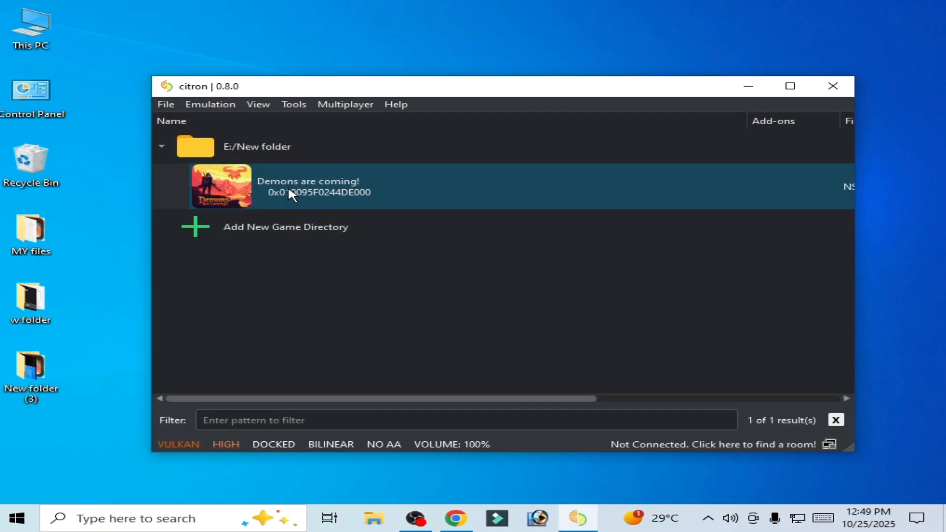
- Remove all pipeline caches for Demons are coming! from its context menu
left_click(789, 85)
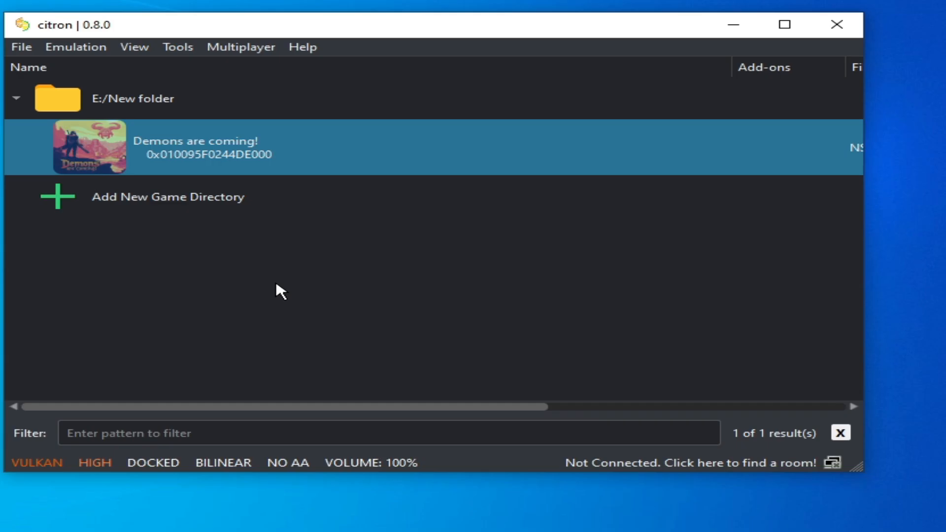
mouse_move(228, 154)
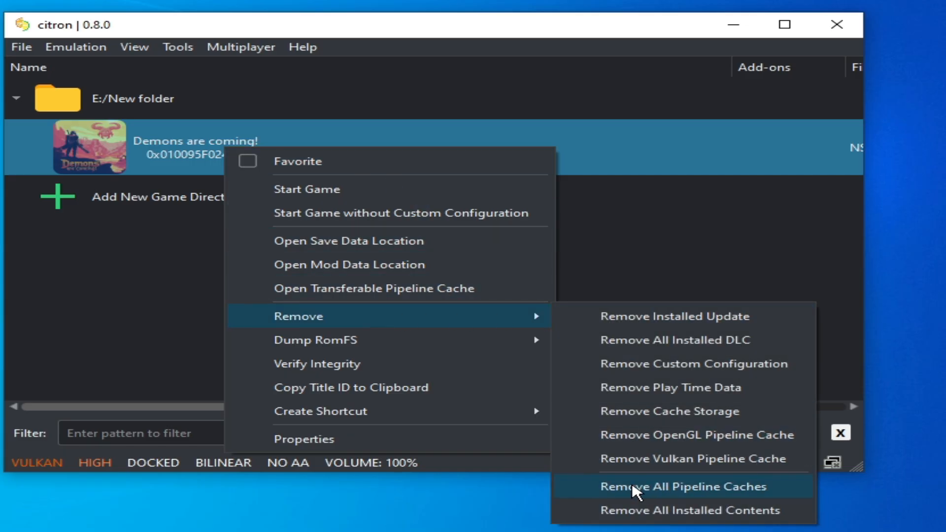
left_click(682, 486)
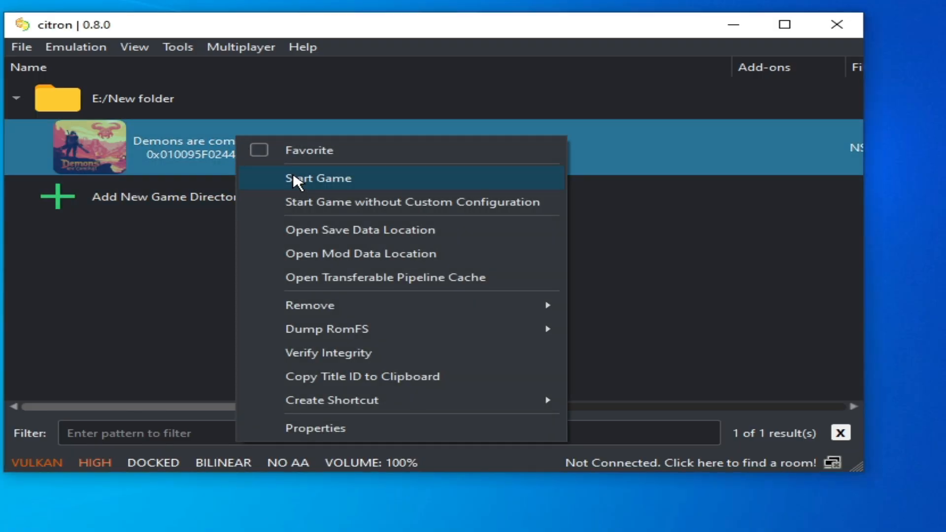
left_click(365, 286)
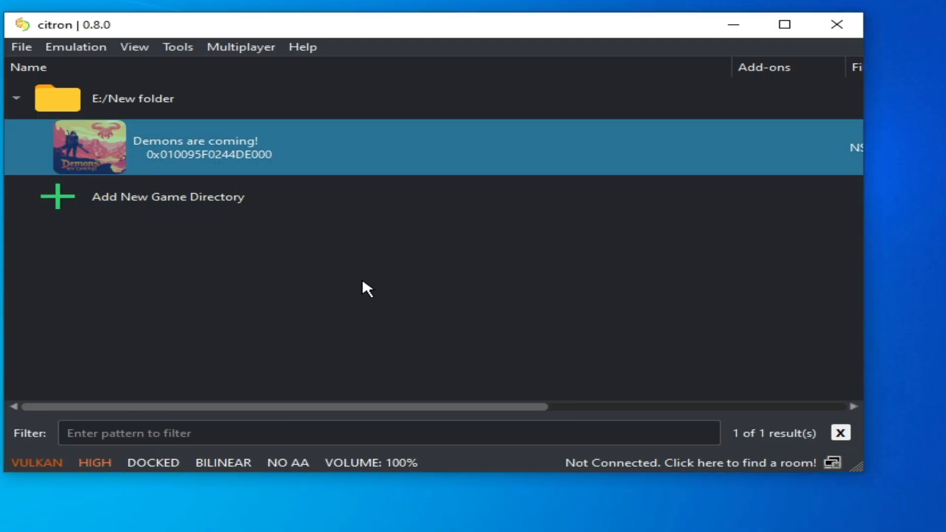
- Switch the graphics API to OpenGL with the GLASM shader backend
left_click(75, 47)
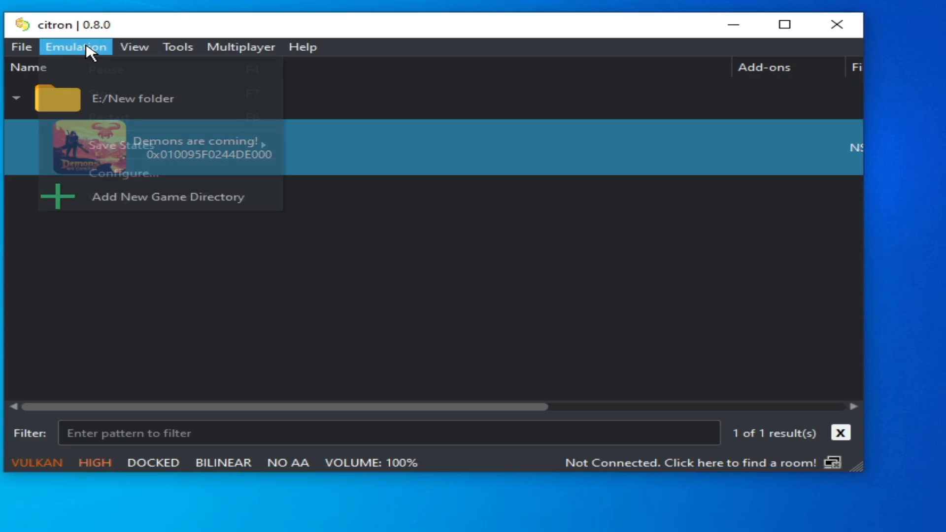
left_click(146, 166)
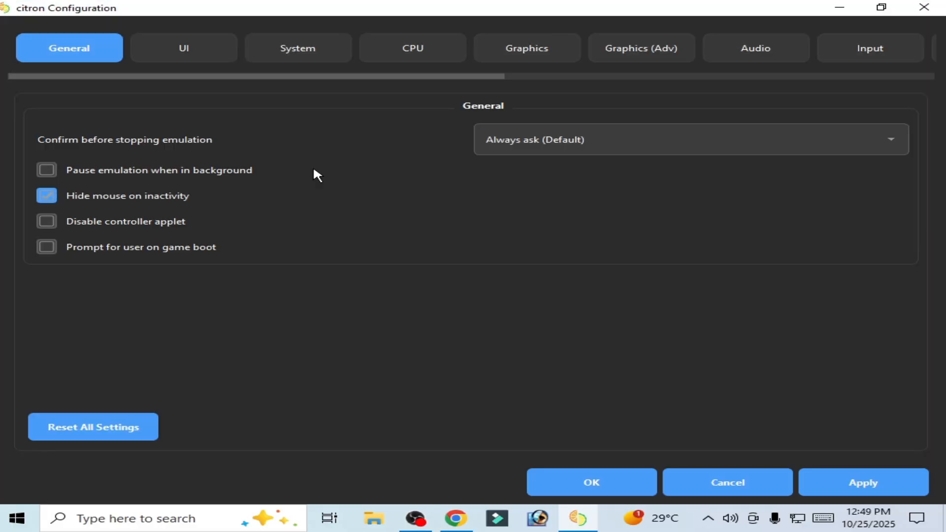
left_click(526, 47)
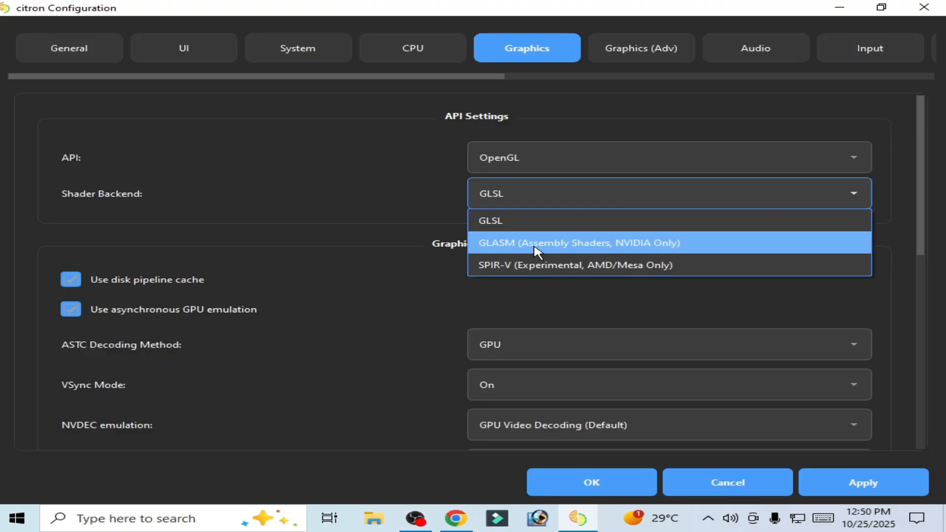
left_click(577, 243)
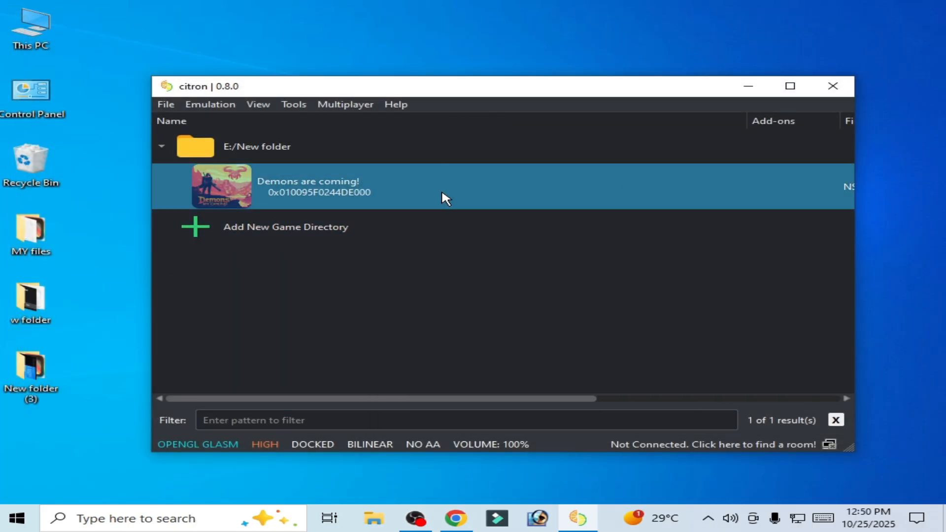
- Set the graphics API back to Vulkan on the NVIDIA GeForce GTX 970 and save
left_click(210, 104)
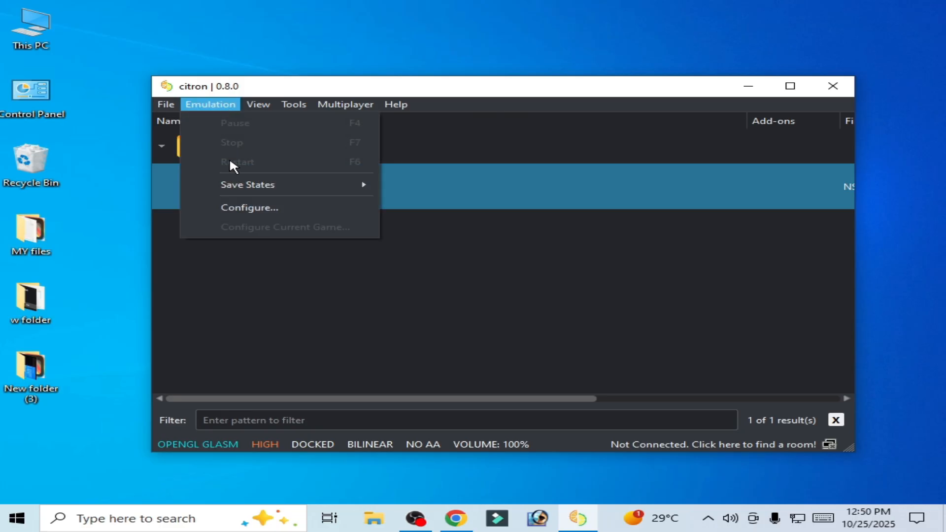
left_click(249, 207)
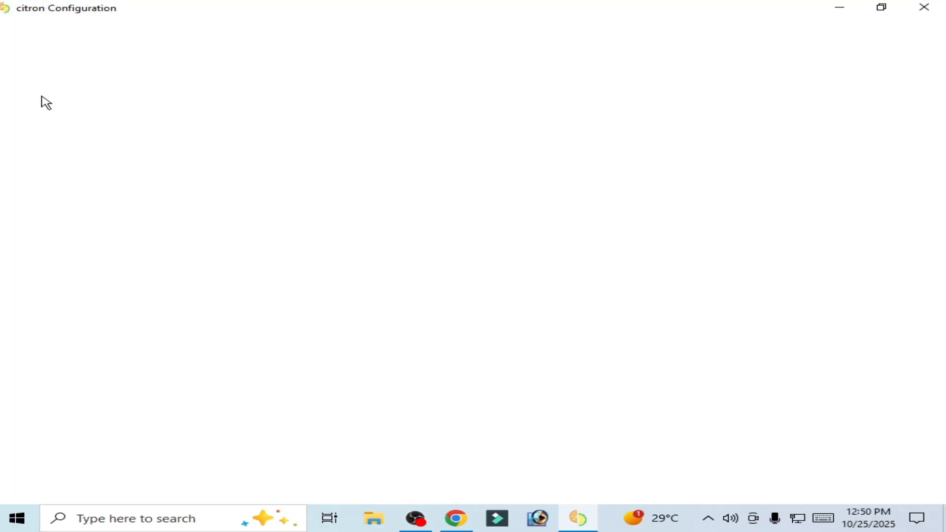
left_click(526, 48)
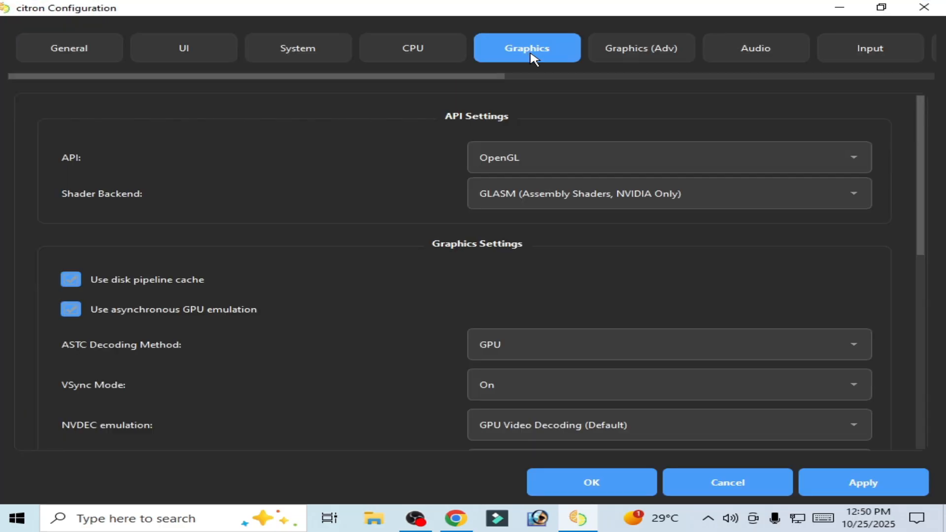
left_click(668, 158)
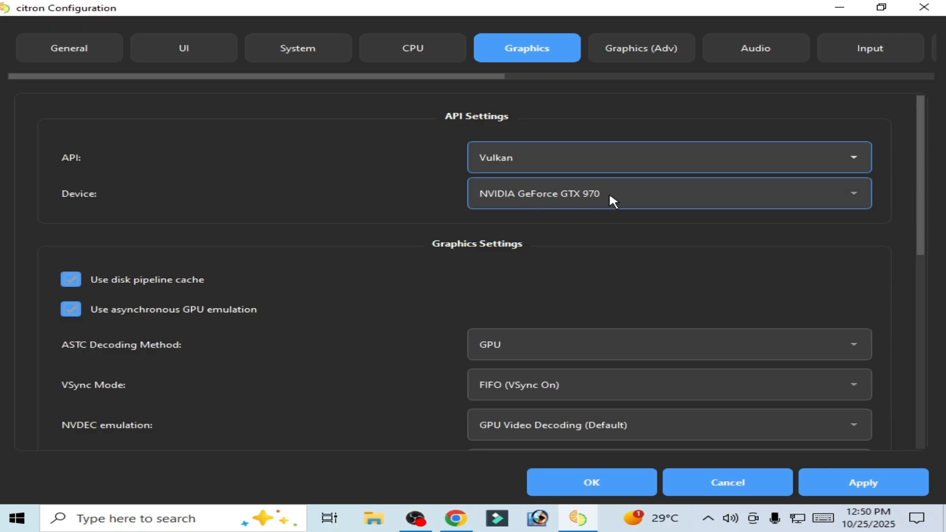
left_click(663, 193)
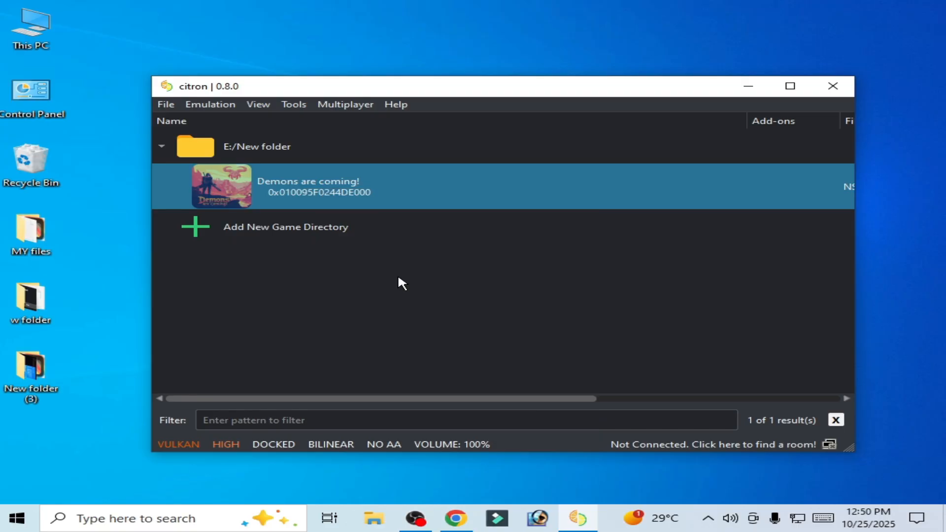
mouse_move(420, 287)
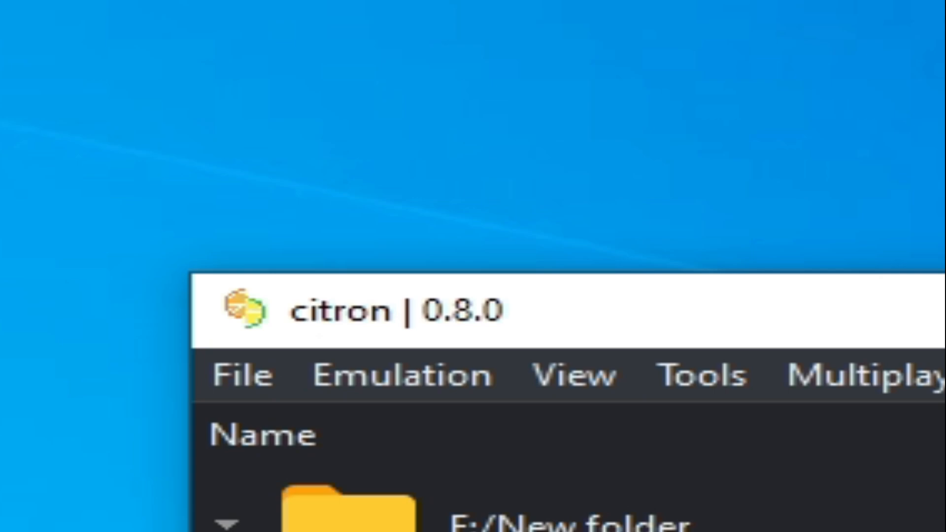
mouse_move(368, 355)
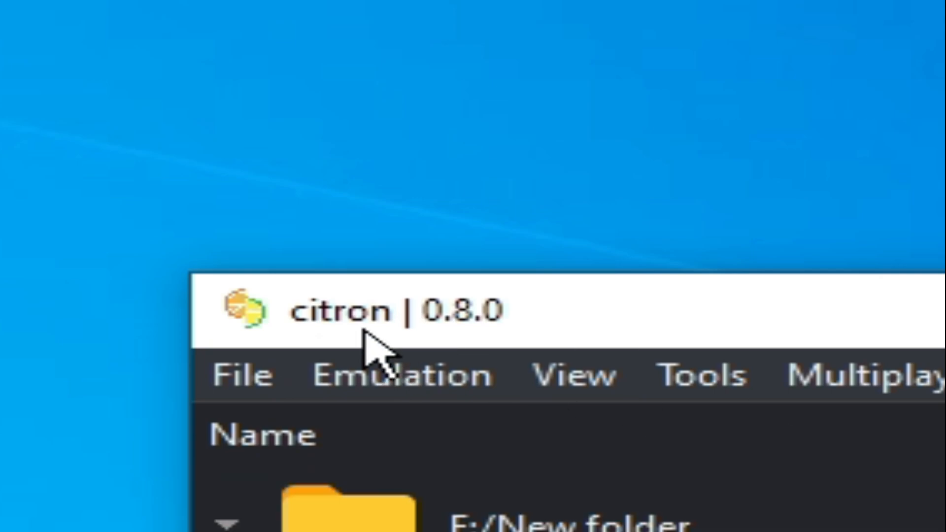
mouse_move(371, 353)
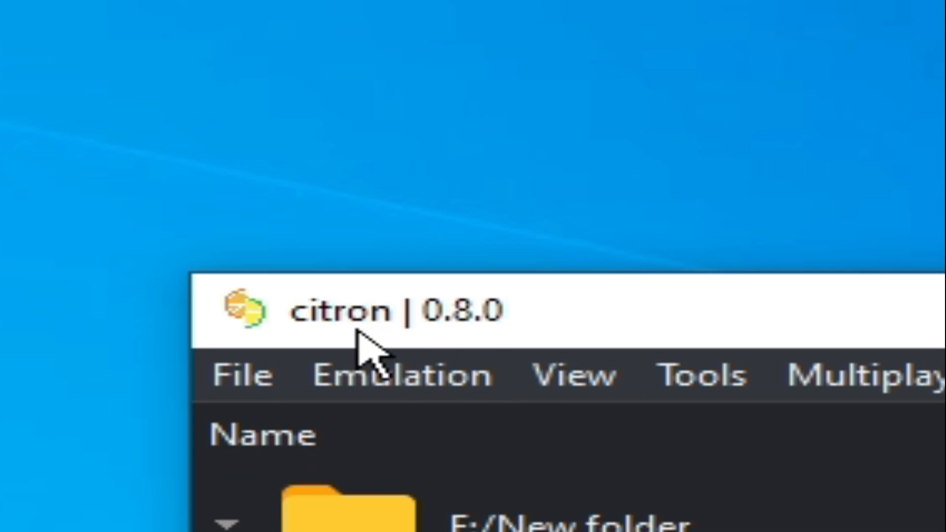
mouse_move(386, 356)
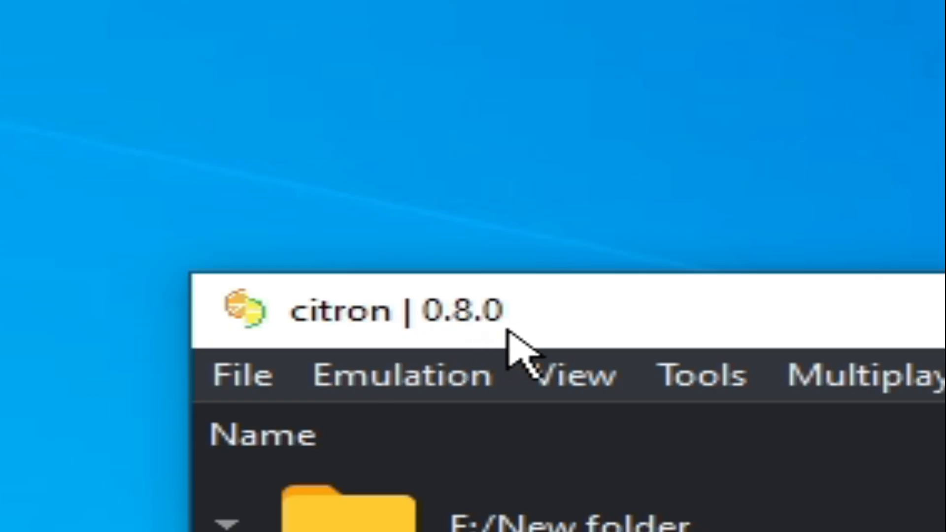
mouse_move(519, 355)
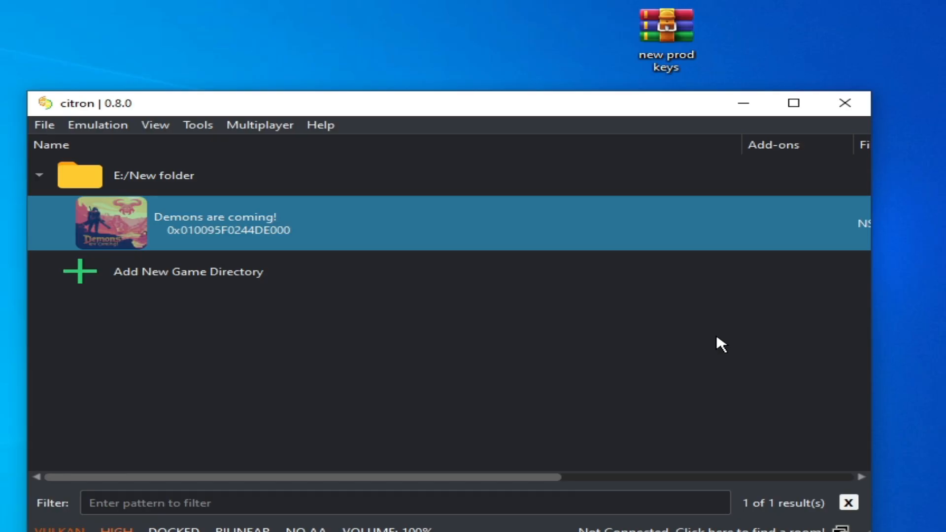
mouse_move(763, 240)
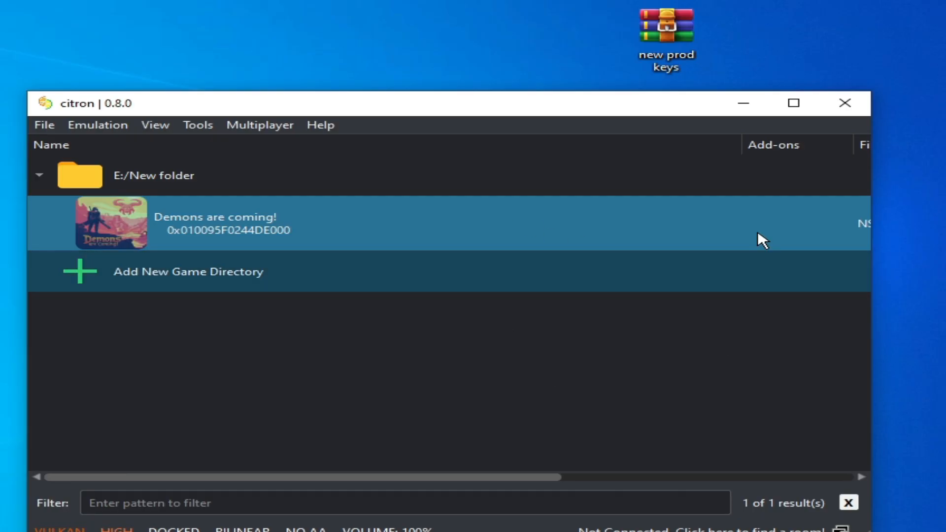
- Browse citron's keys folder in File Explorer, then relaunch citron from the desktop shortcut
left_click(43, 125)
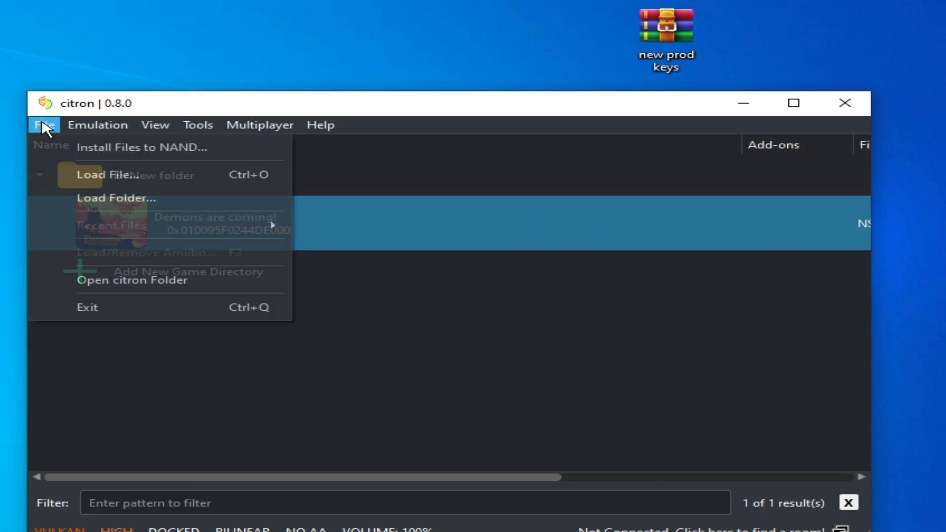
left_click(131, 279)
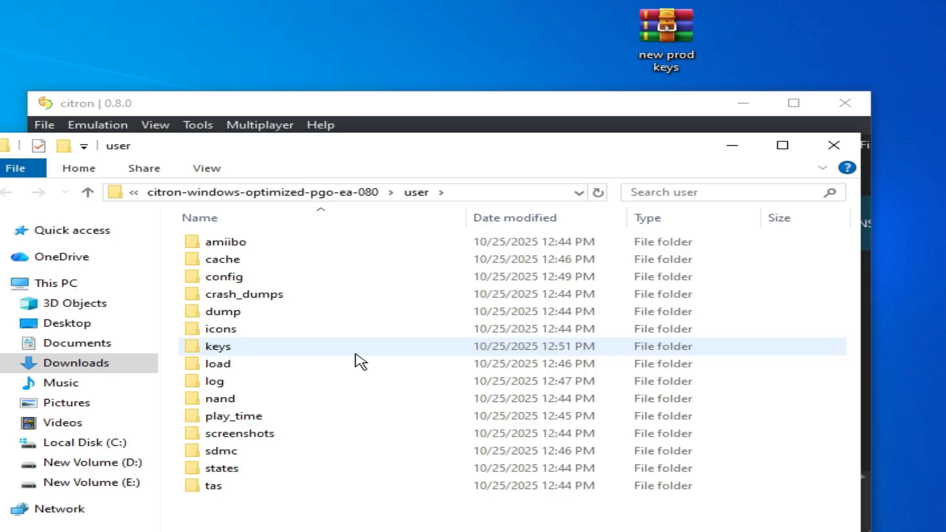
double_click(218, 346)
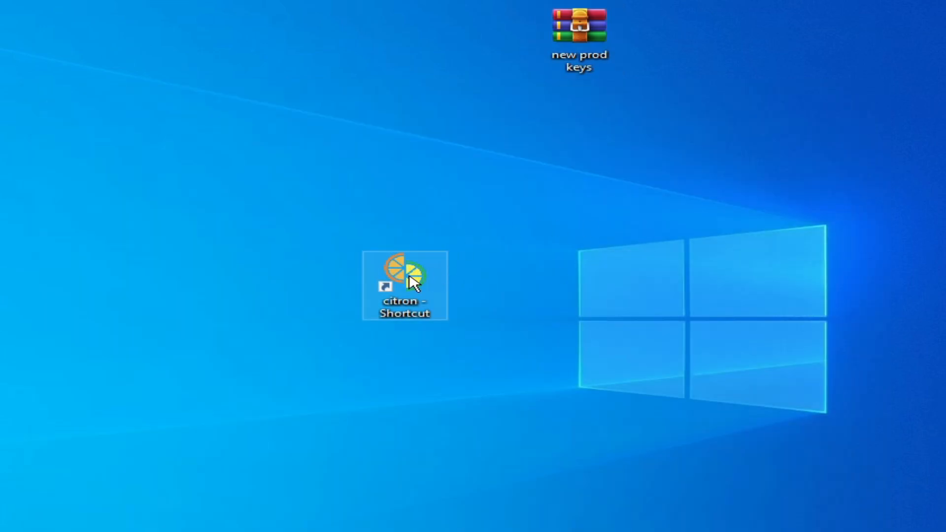
double_click(404, 274)
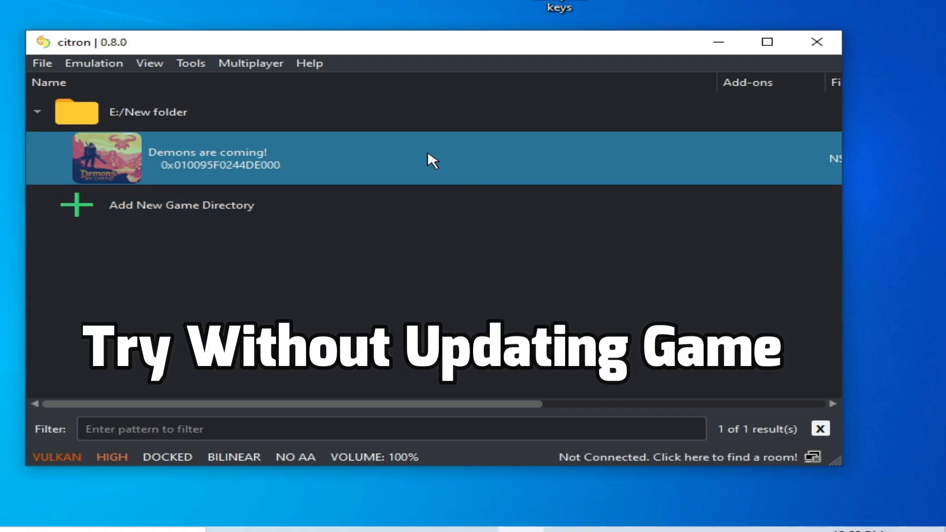
- Remove the installed update from Demons are coming! and launch the game to test it
right_click(428, 158)
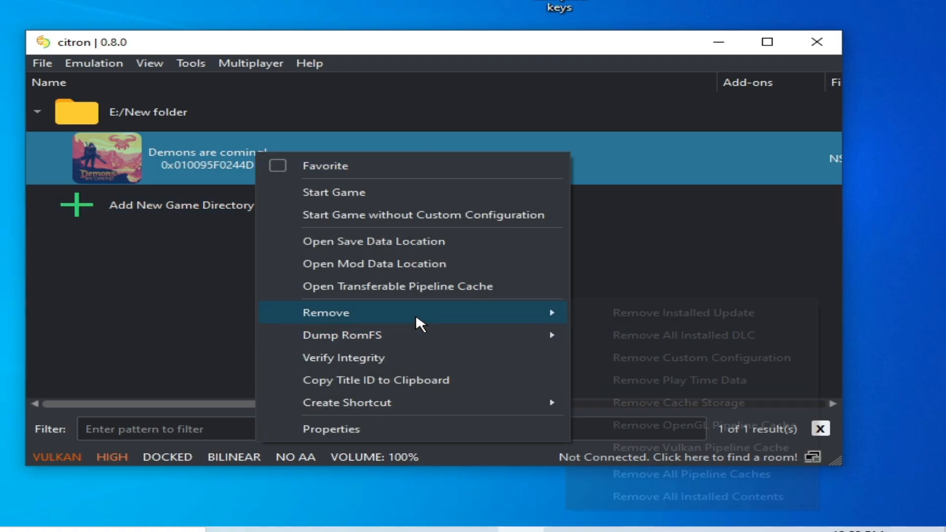
left_click(682, 312)
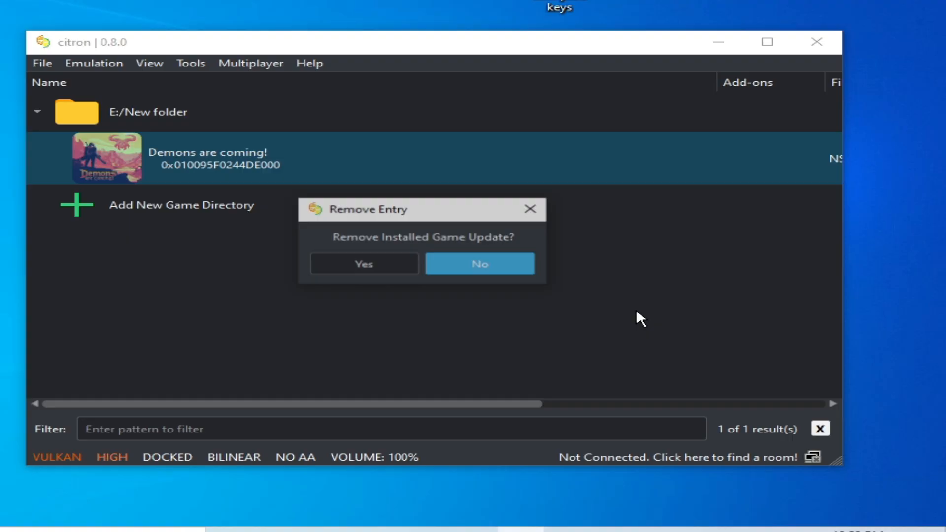
left_click(478, 263)
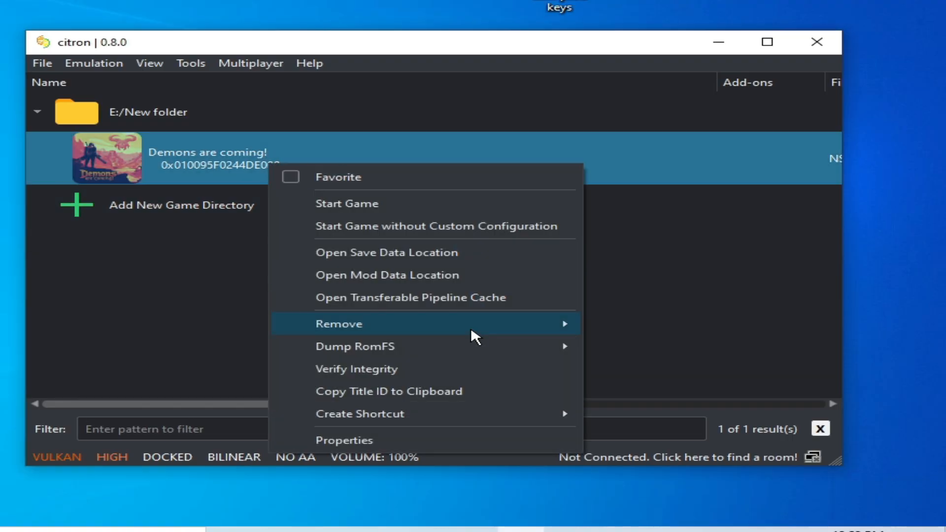
mouse_move(338, 324)
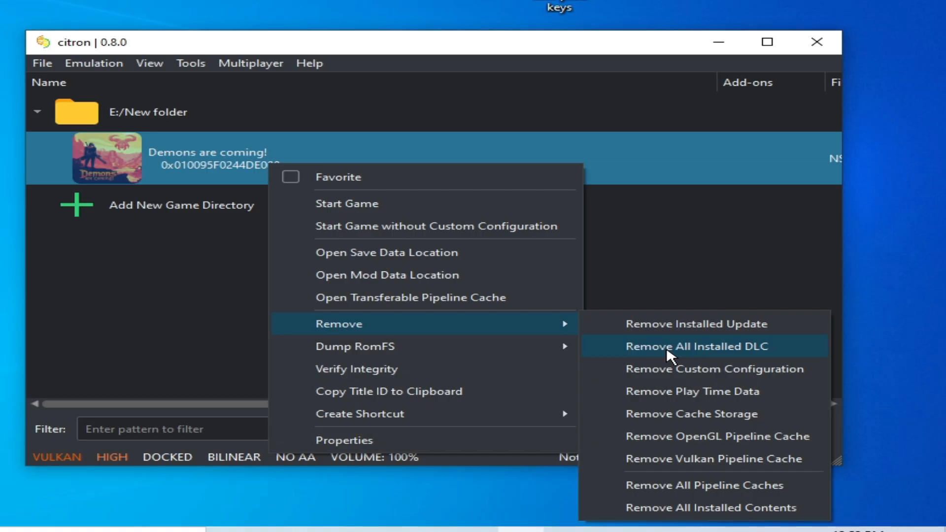
left_click(695, 346)
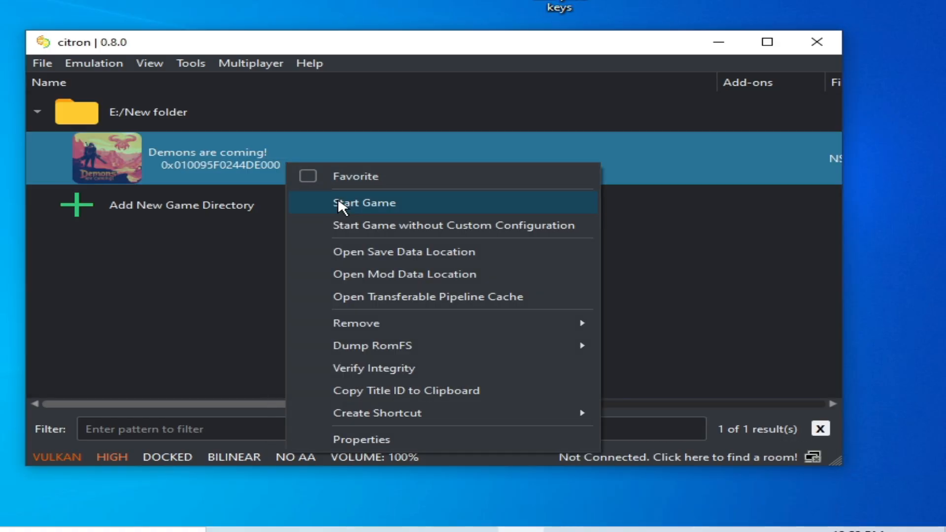
left_click(363, 202)
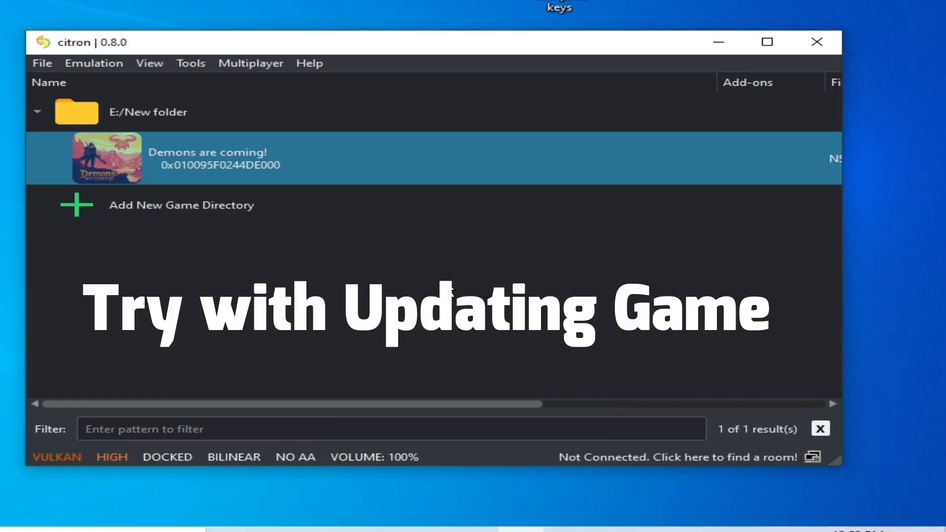
mouse_move(438, 274)
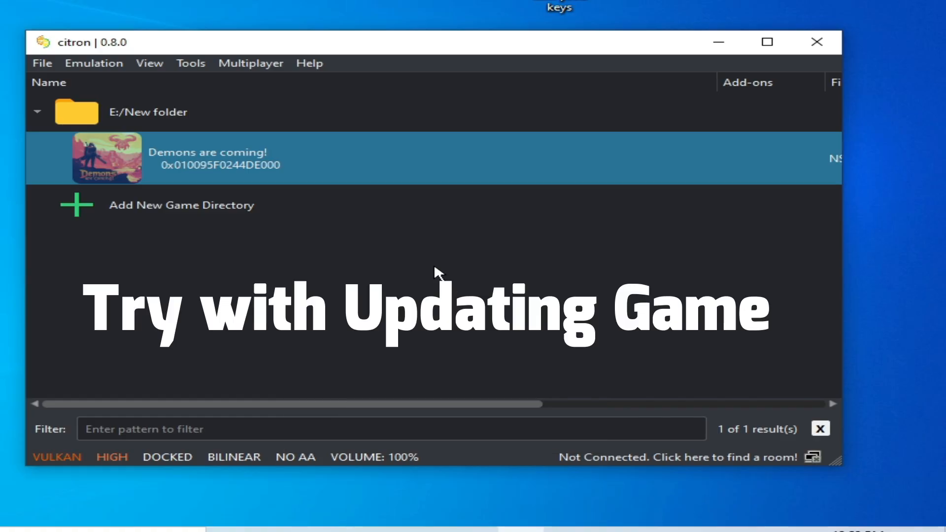
- Install the Update (1.1) NSP to NAND and launch the updated game
left_click(41, 63)
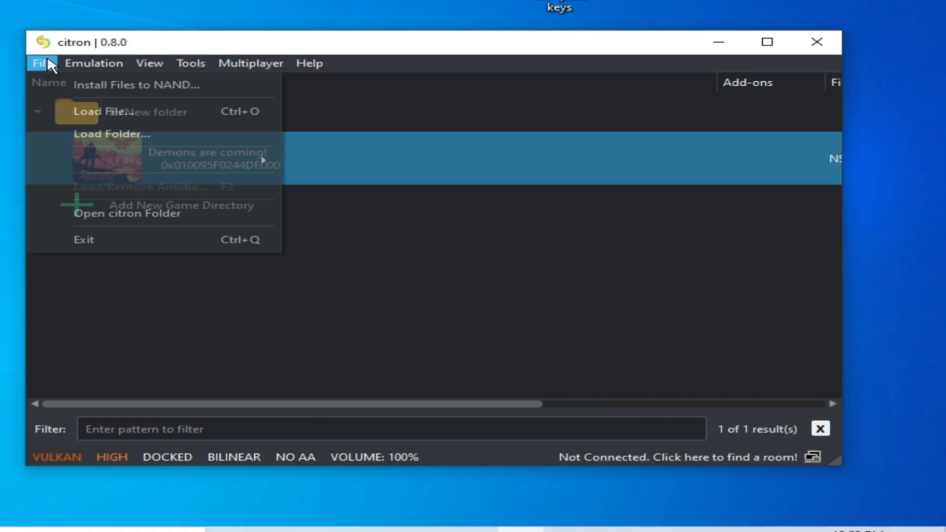
left_click(136, 84)
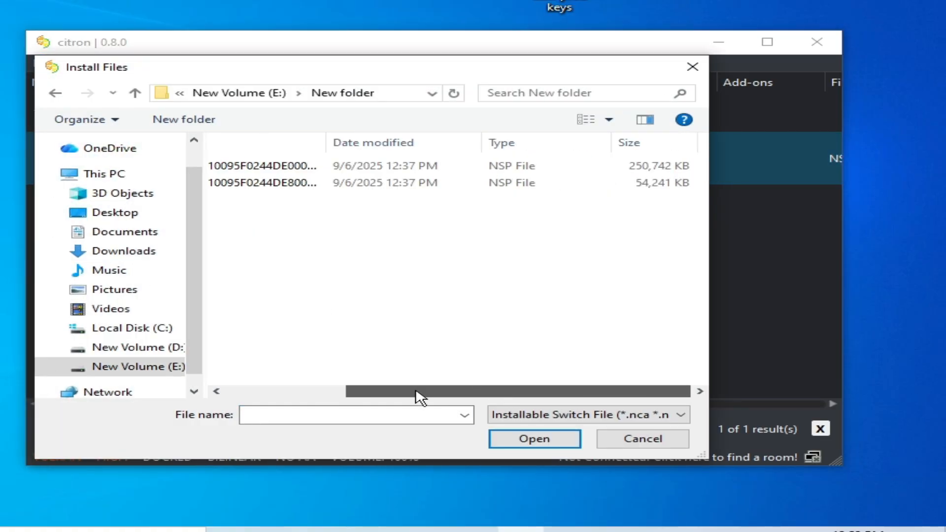
left_click(532, 438)
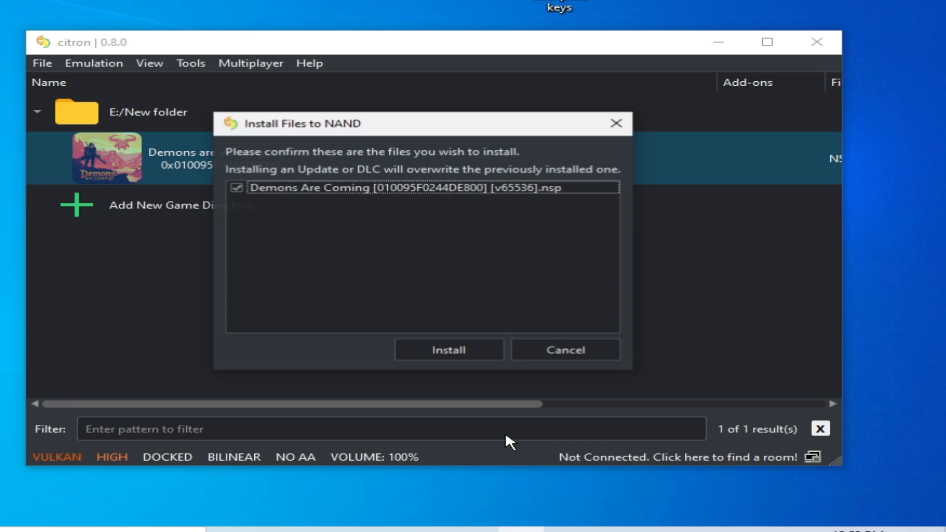
left_click(448, 350)
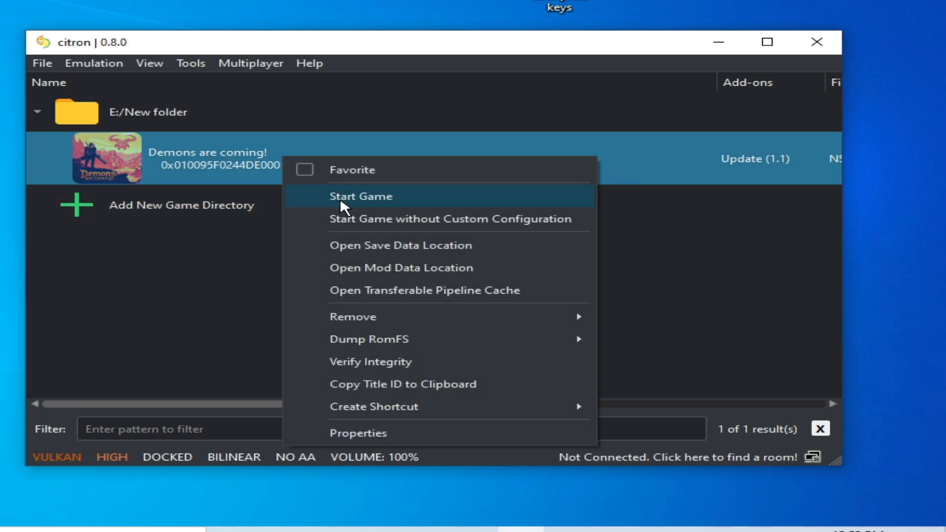
left_click(398, 220)
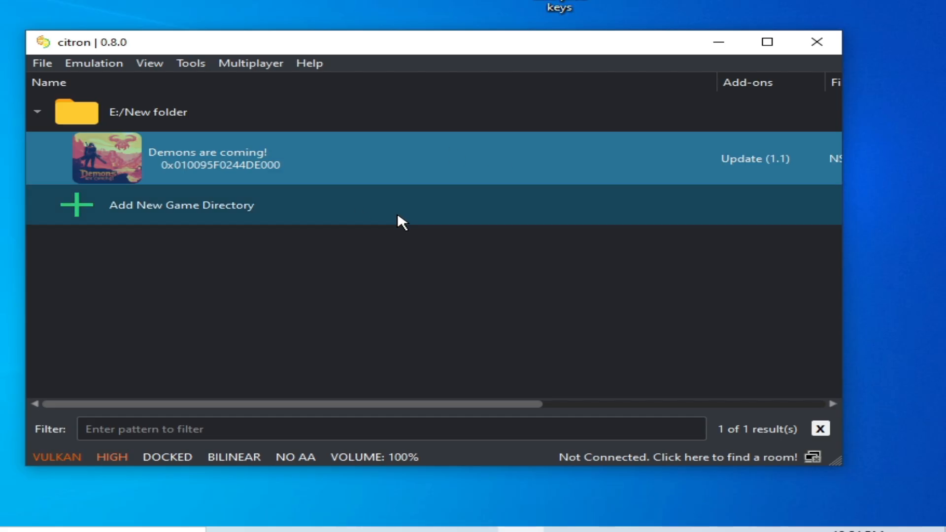
- Remove all pipeline caches for the updated Demons are coming!
right_click(204, 158)
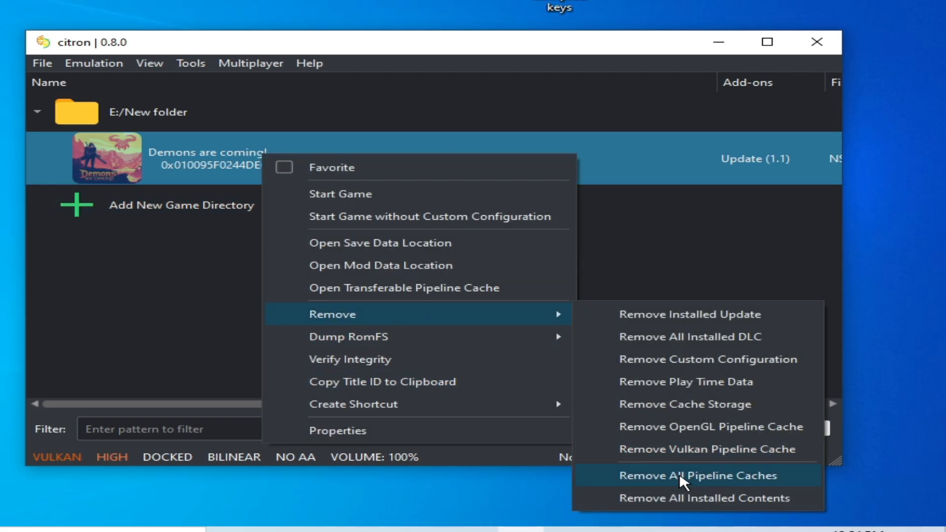
left_click(698, 475)
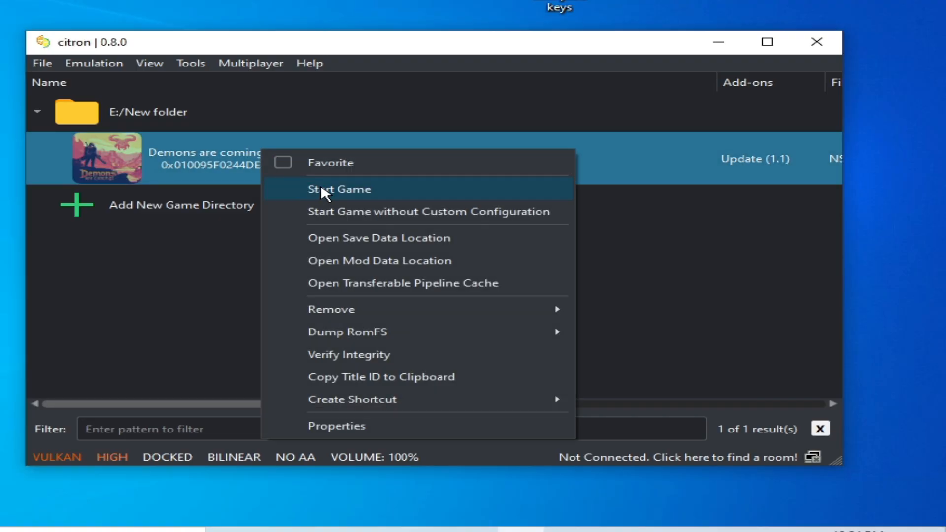
left_click(94, 63)
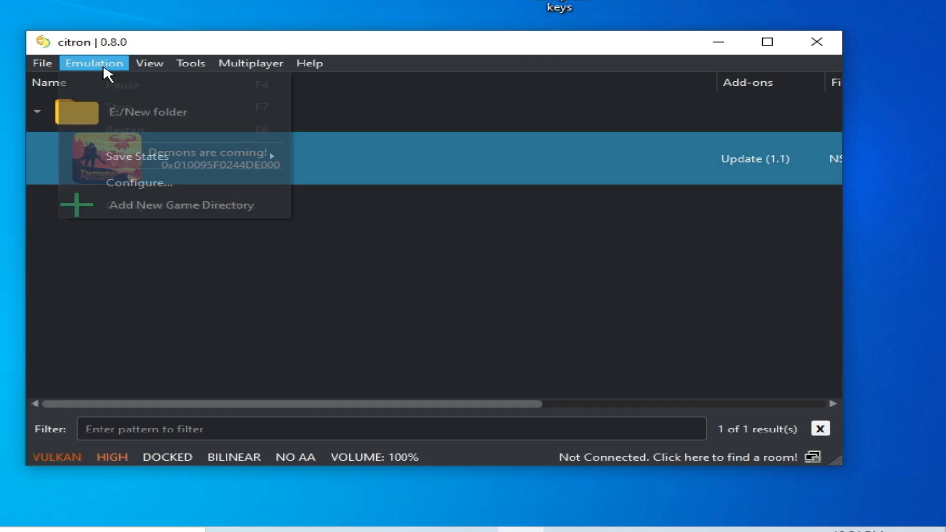
- Set the advanced graphics Accuracy Level to Normal and apply it
left_click(299, 235)
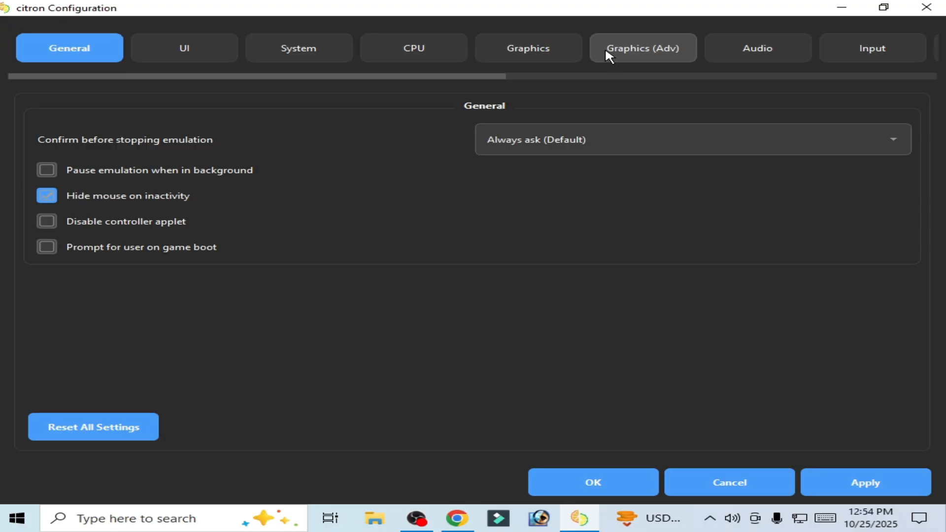
left_click(642, 47)
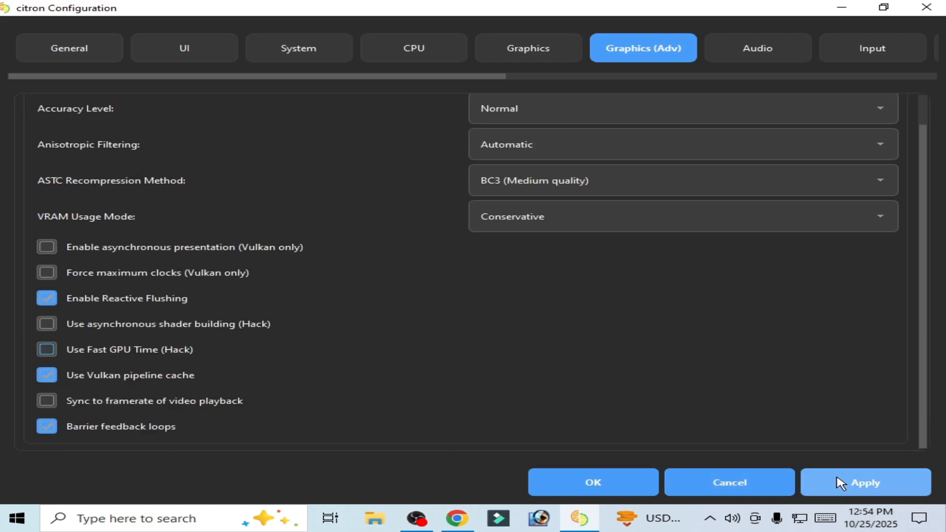
left_click(527, 48)
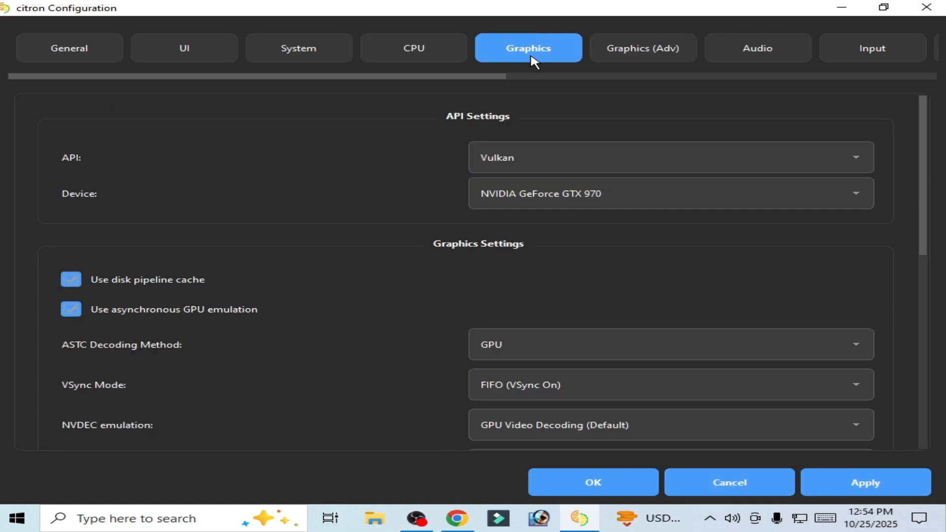
- Set rendering resolution to 1X (720p/1080p), then view the CPU settings
scroll("down", 3)
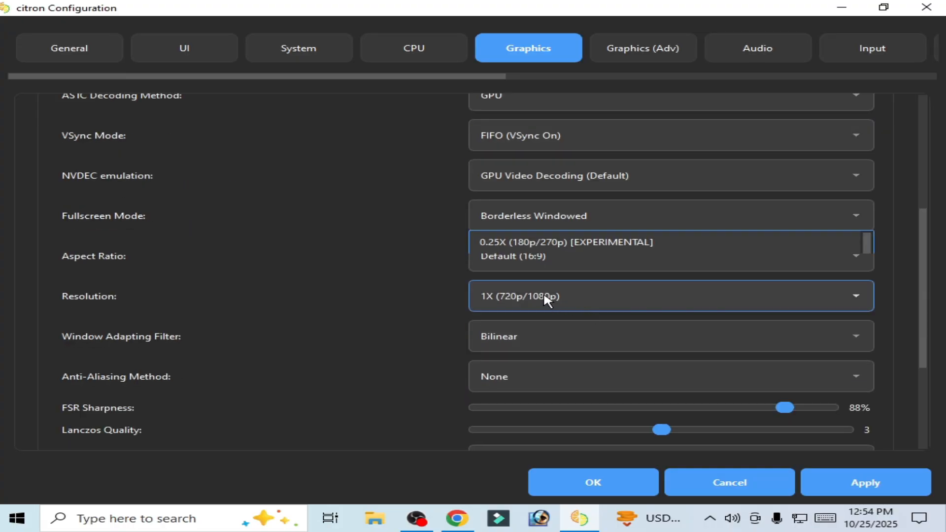
left_click(512, 256)
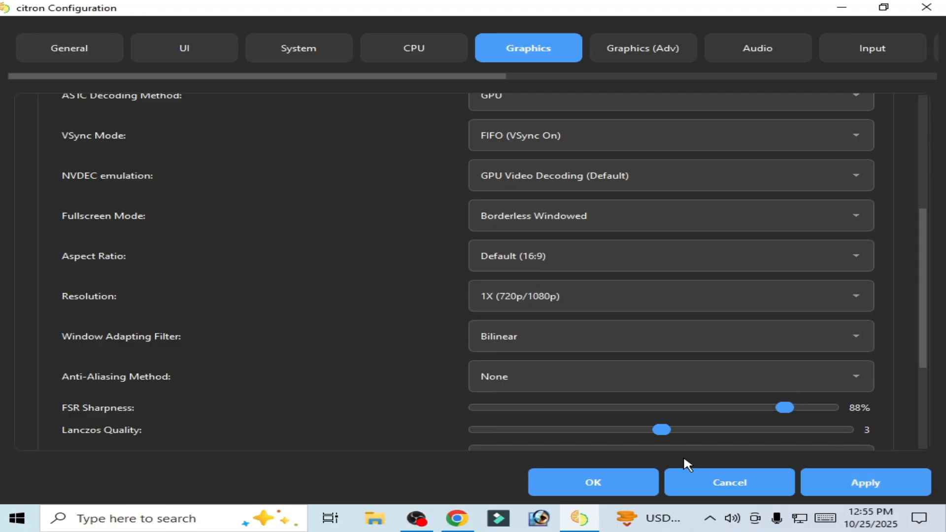
mouse_move(439, 158)
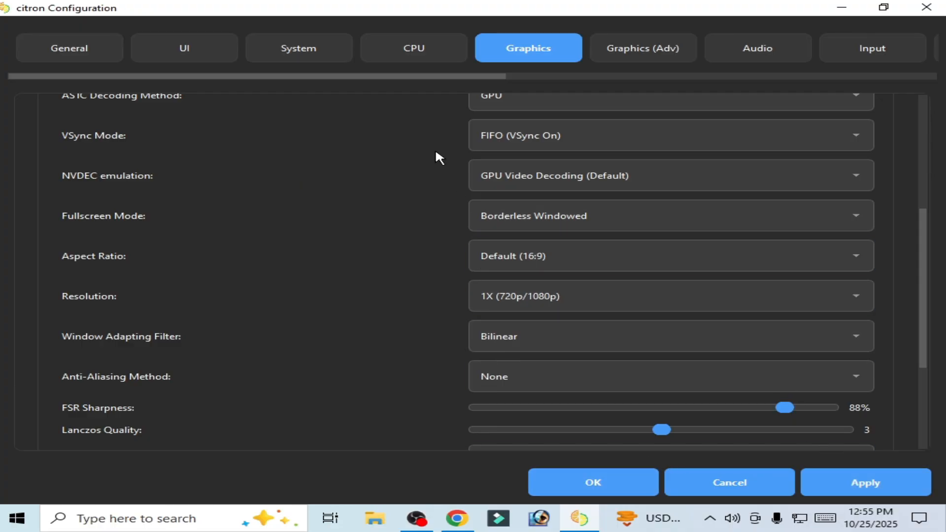
left_click(413, 47)
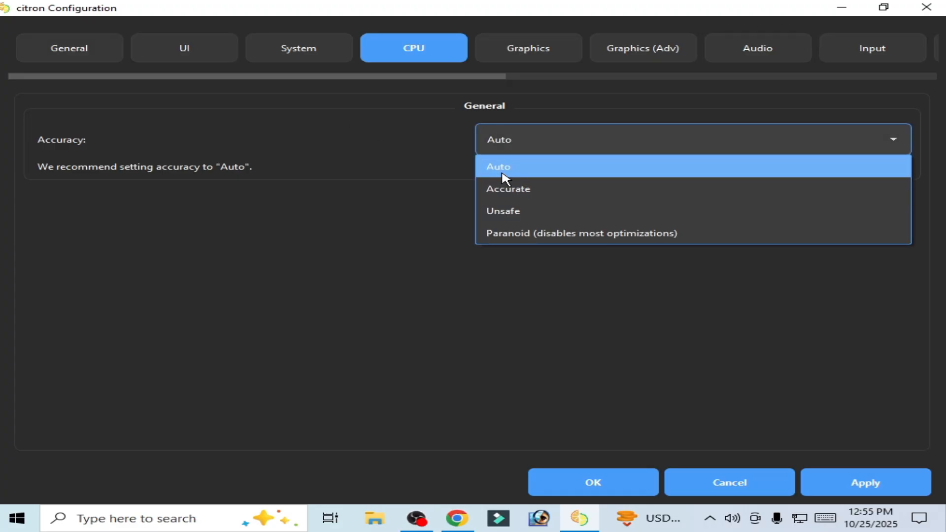
- Choose Auto as the CPU accuracy for Demons are coming!
left_click(297, 47)
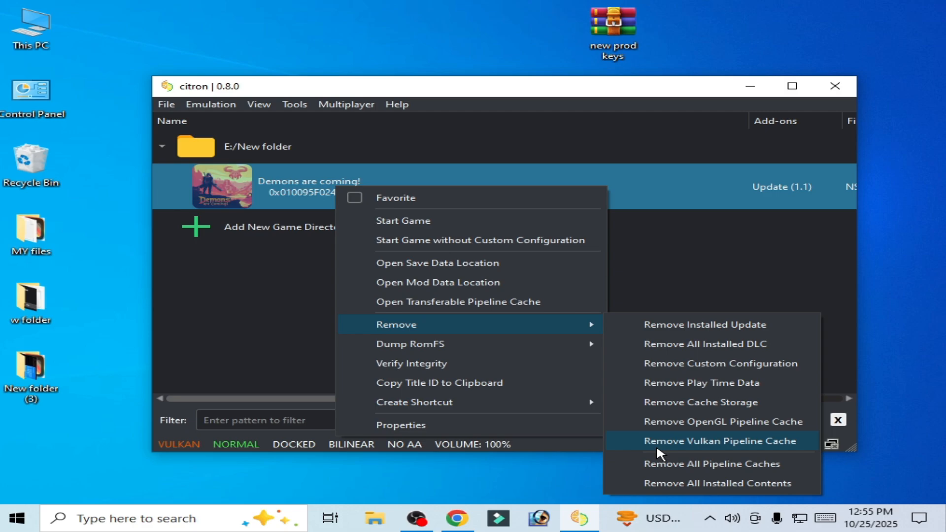
- Remove the Vulkan pipeline cache for Demons are coming!
left_click(721, 441)
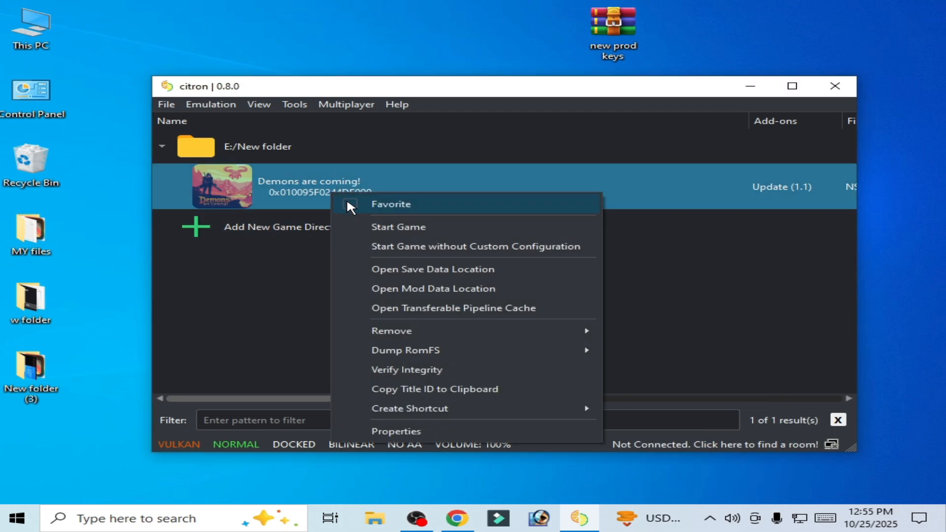
left_click(446, 301)
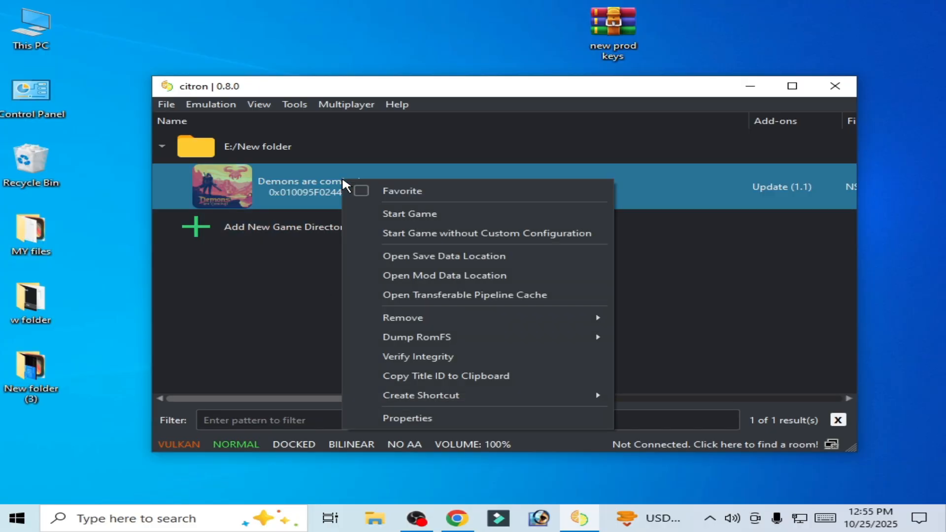
left_click(431, 261)
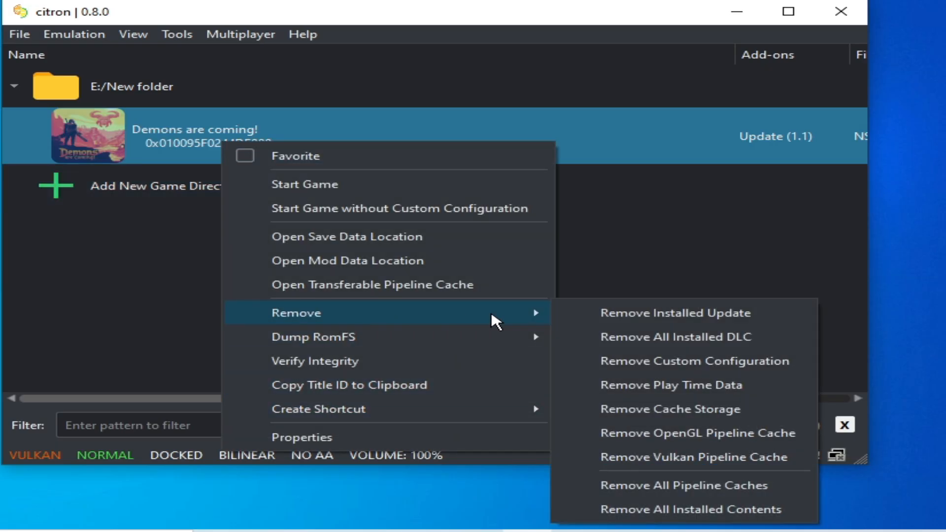
mouse_move(669, 408)
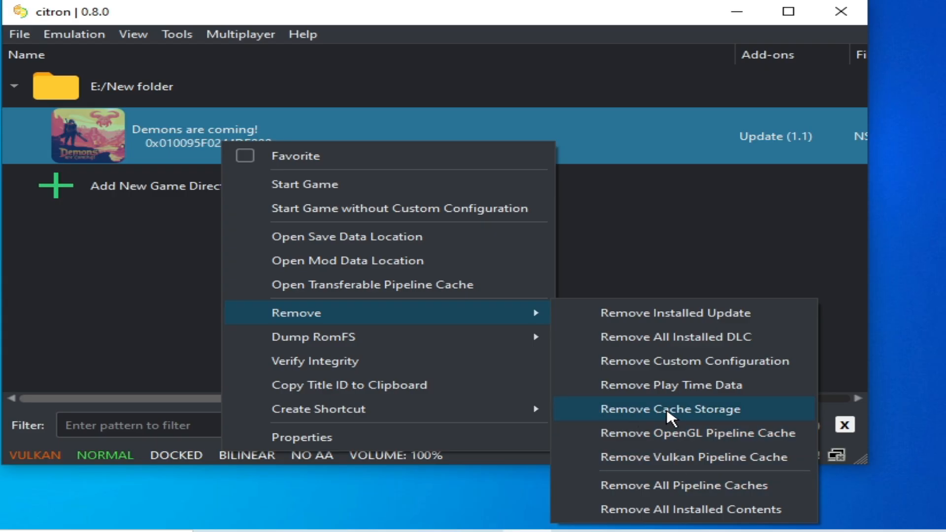
- Remove the cache storage, all pipeline caches, and play time data, confirming the reset
left_click(669, 408)
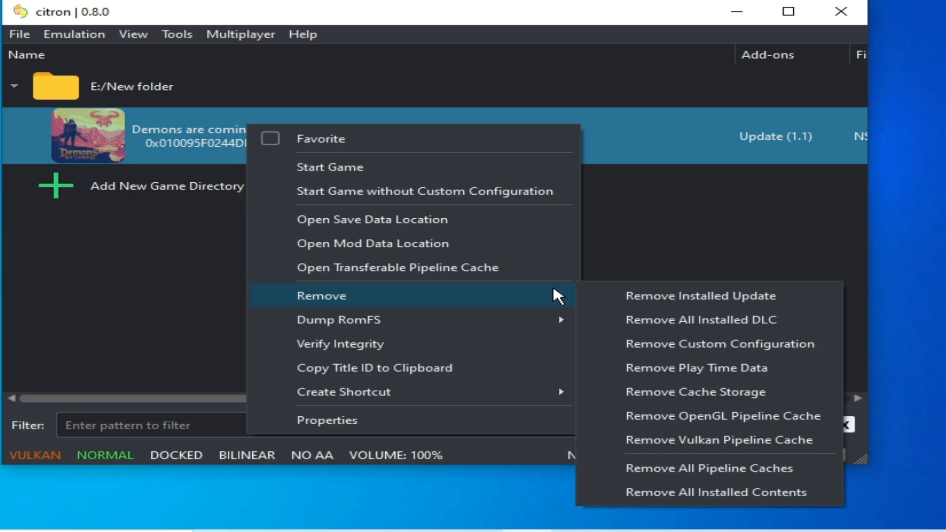
mouse_move(666, 467)
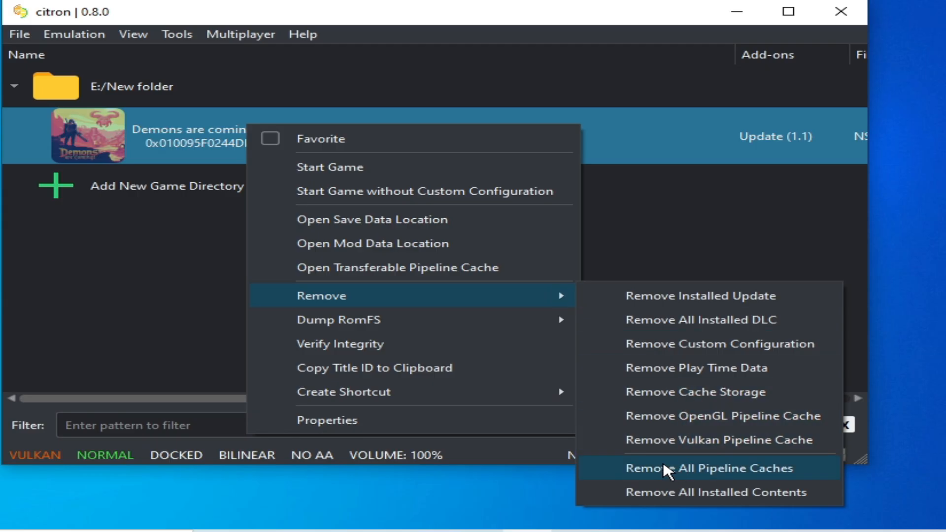
left_click(707, 467)
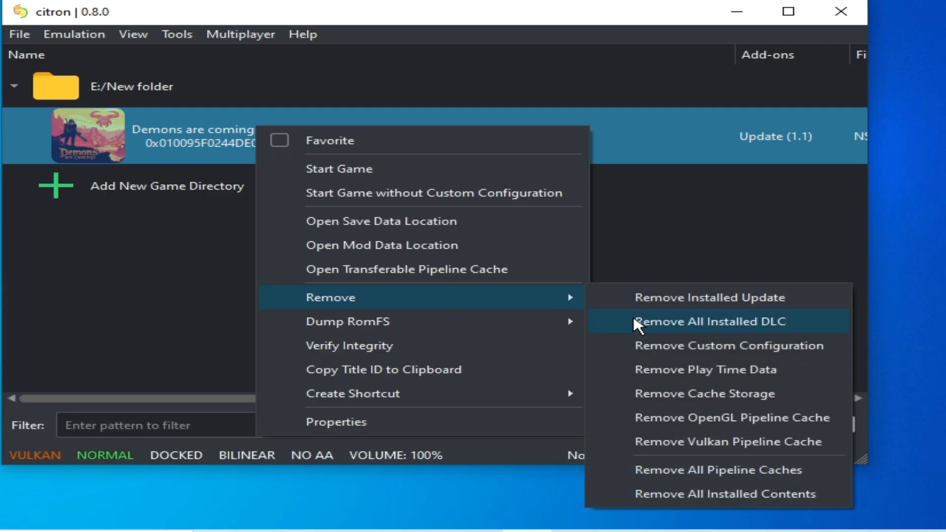
left_click(704, 369)
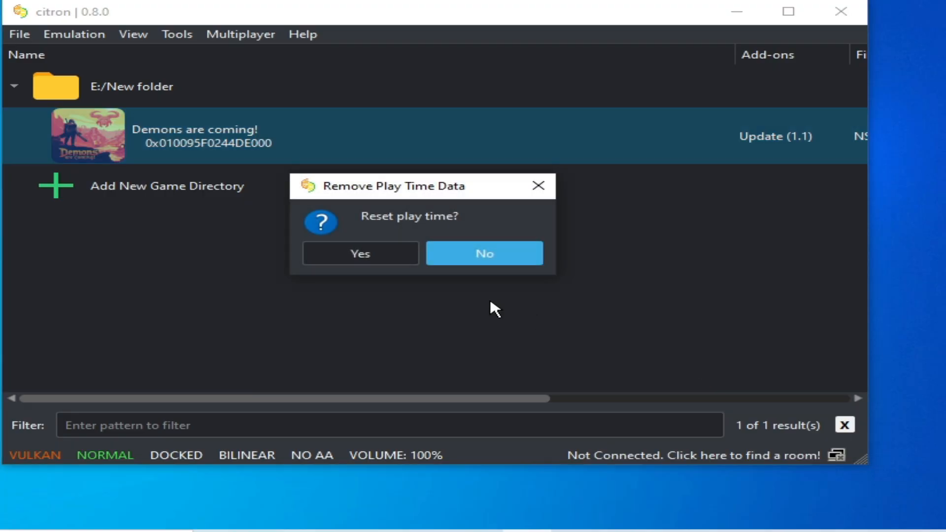
left_click(484, 253)
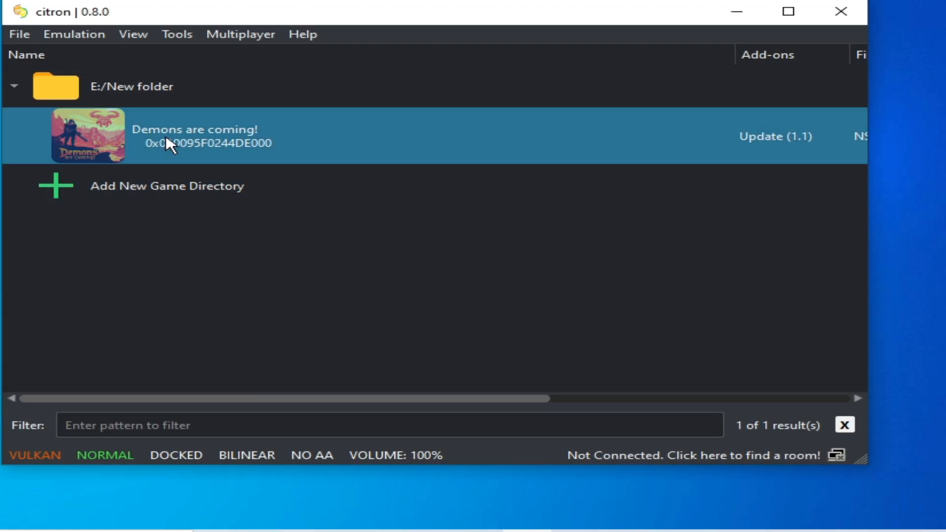